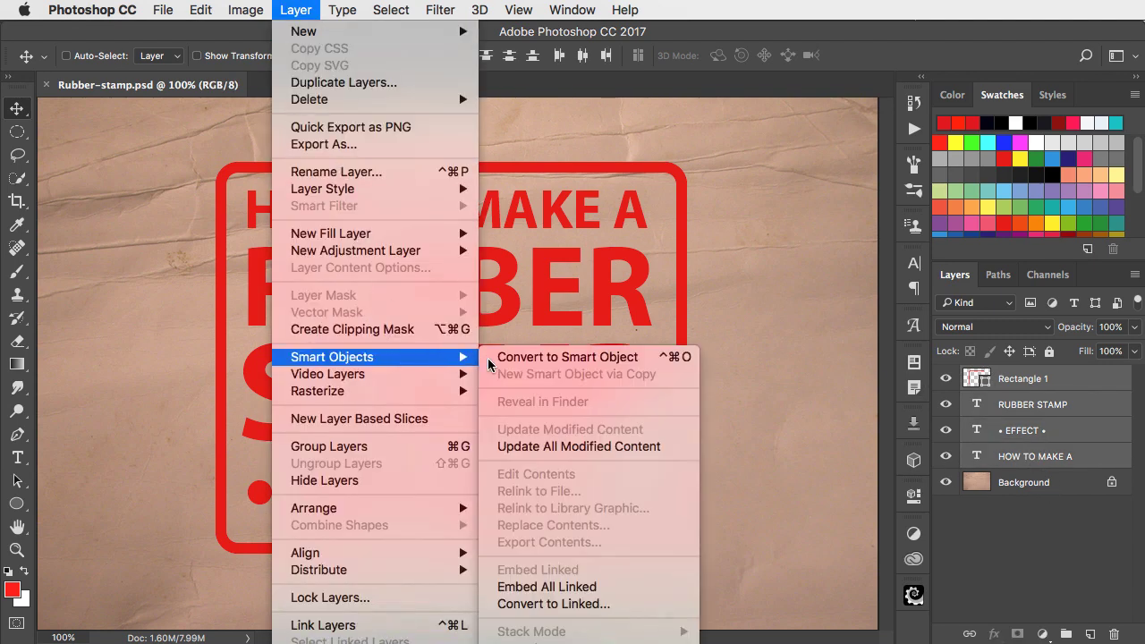
Convert the stamp text and border layers to one smart object and rotate it counterclockwise
{"action": "left_click", "coordinate": [565, 358]}
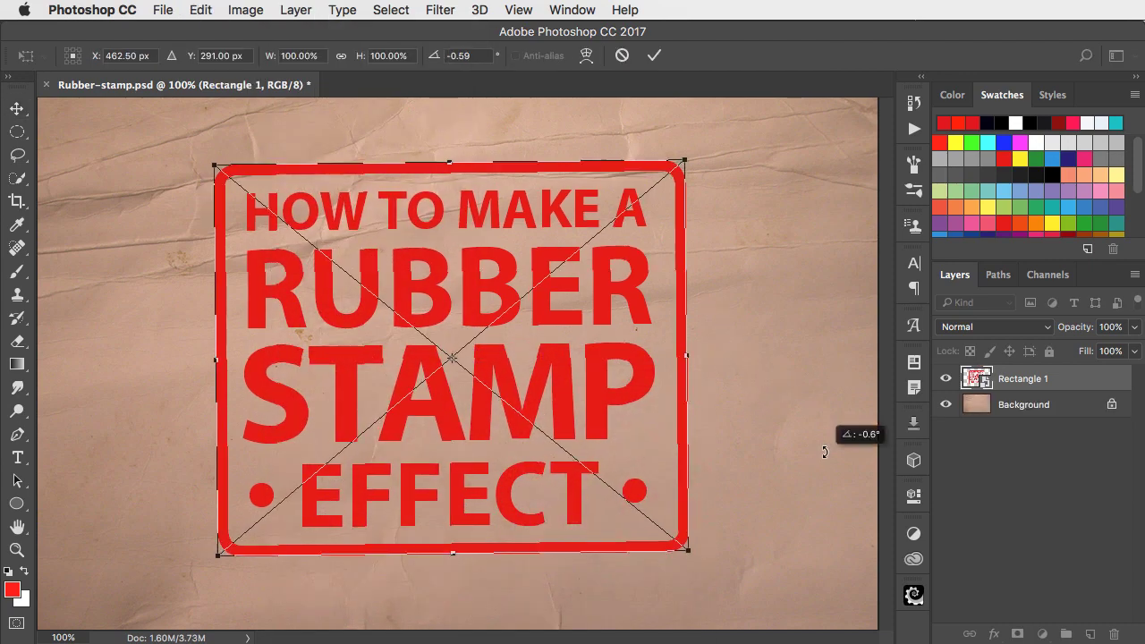
{"action": "left_click_drag", "start_coordinate": [679, 164], "coordinate": [665, 139]}
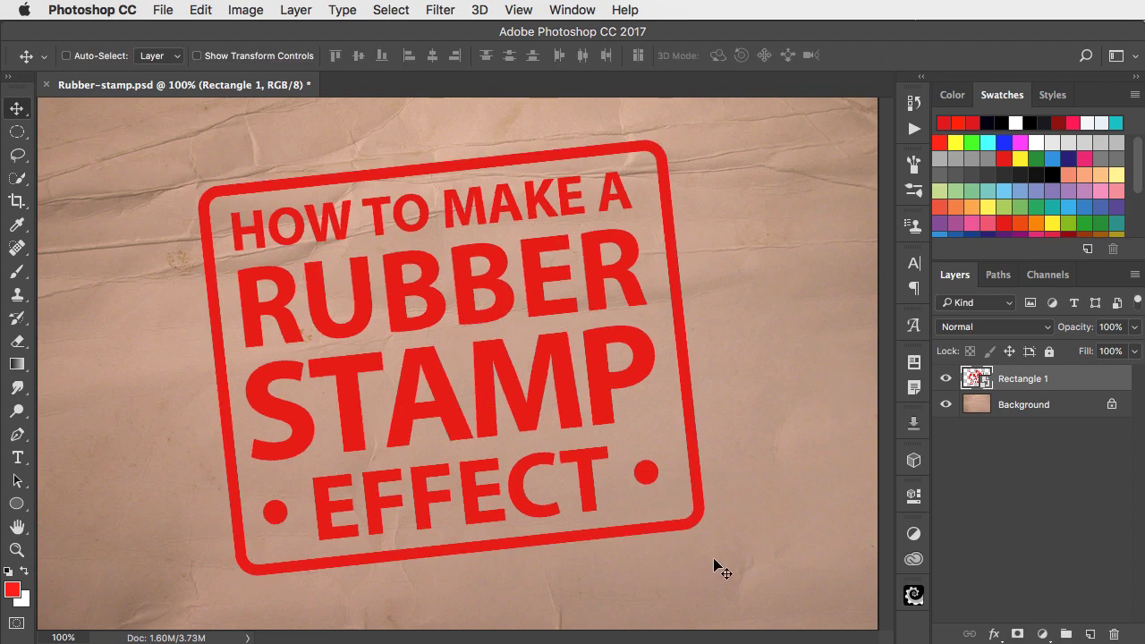
Add a Reveal All layer mask to the stamp and fill it with Render > Clouds, reapplied once
{"action": "left_click", "coordinate": [295, 10]}
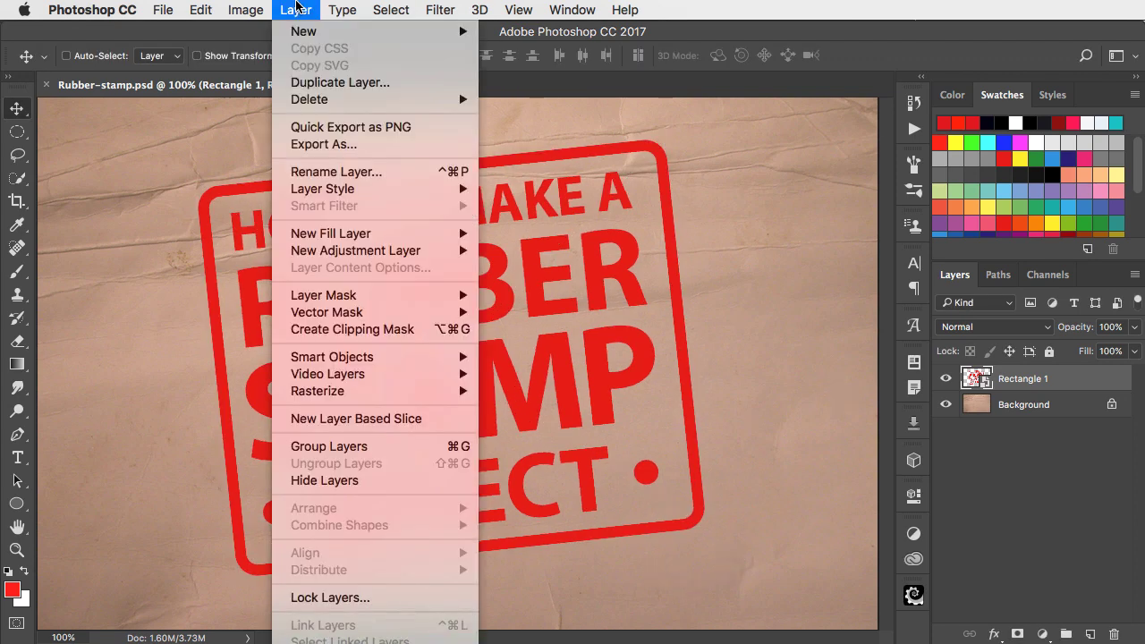
{"action": "mouse_move", "coordinate": [324, 295]}
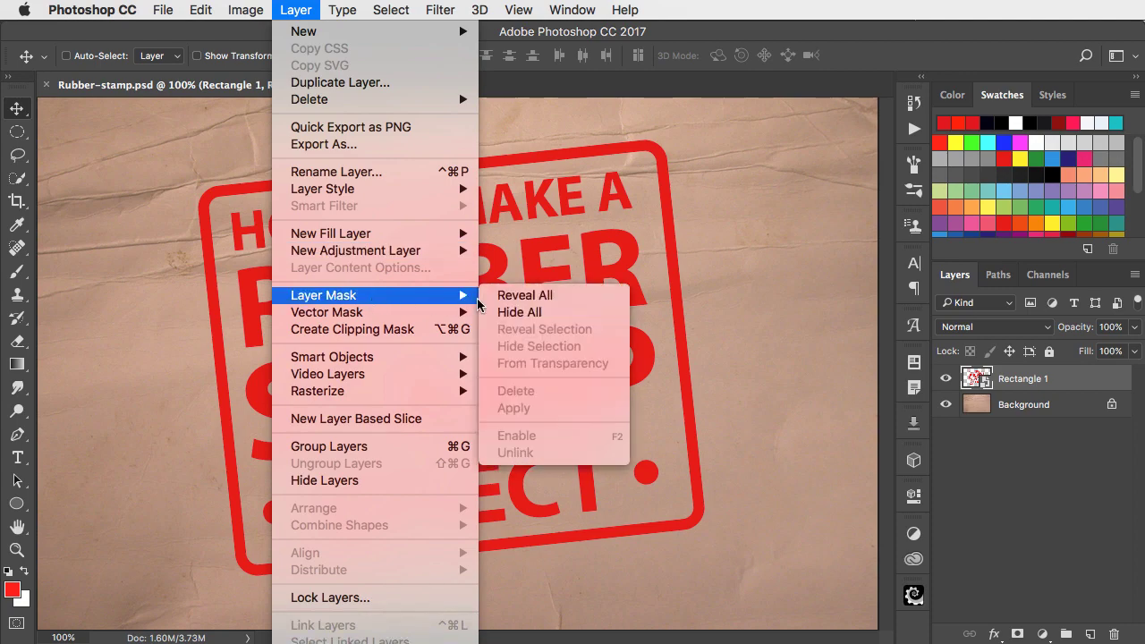
{"action": "left_click", "coordinate": [526, 295]}
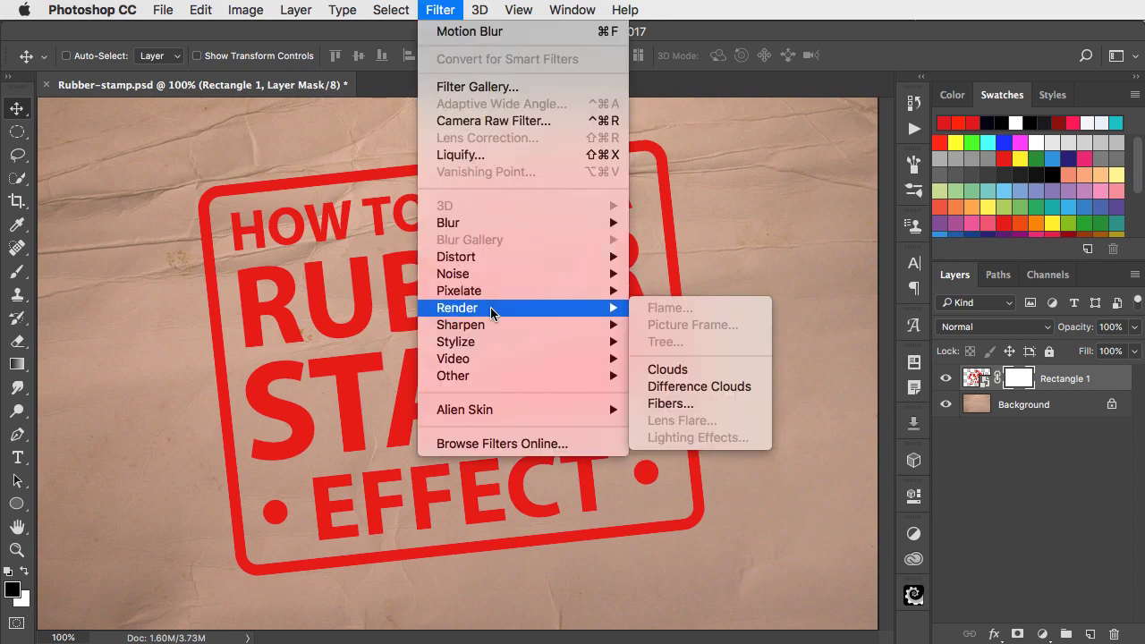
{"action": "mouse_move", "coordinate": [667, 368]}
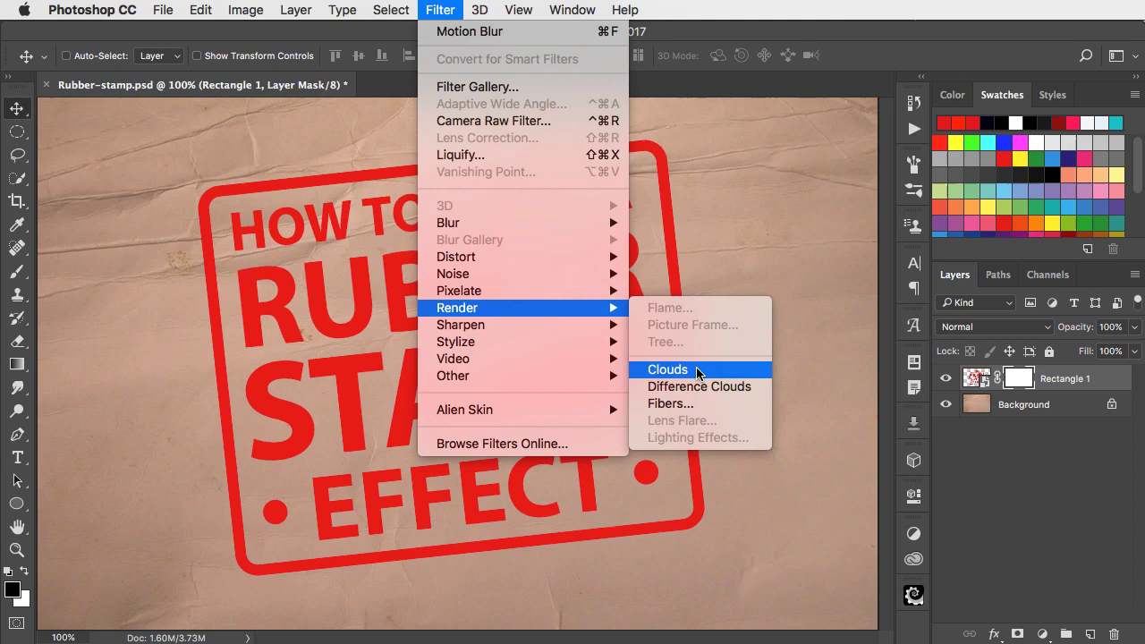
{"action": "left_click", "coordinate": [668, 368]}
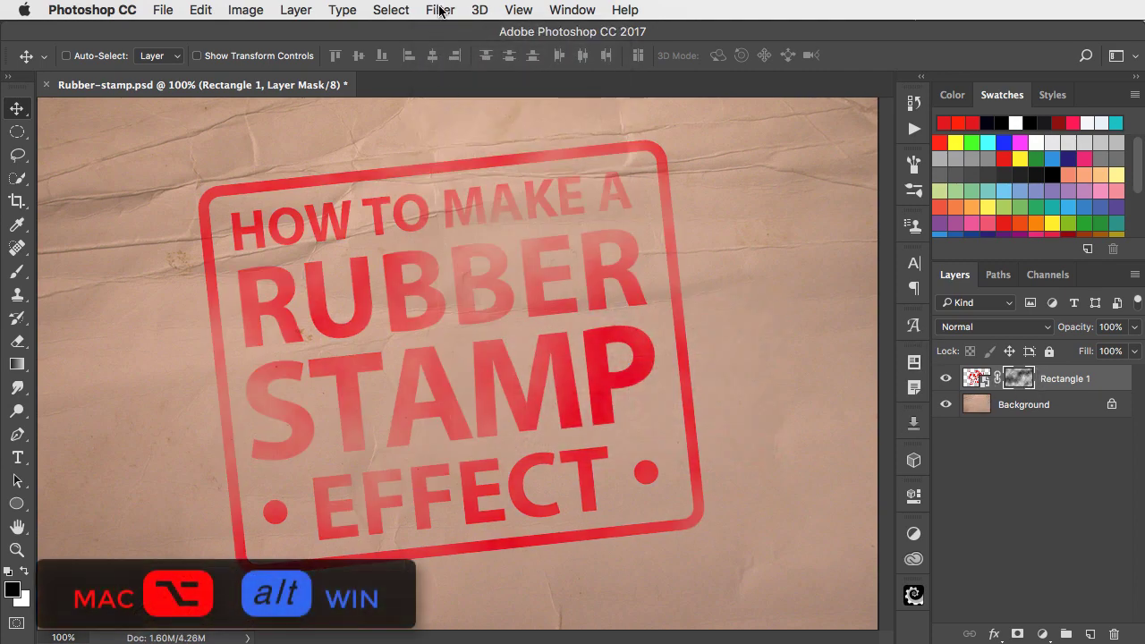
{"action": "left_click", "coordinate": [440, 11]}
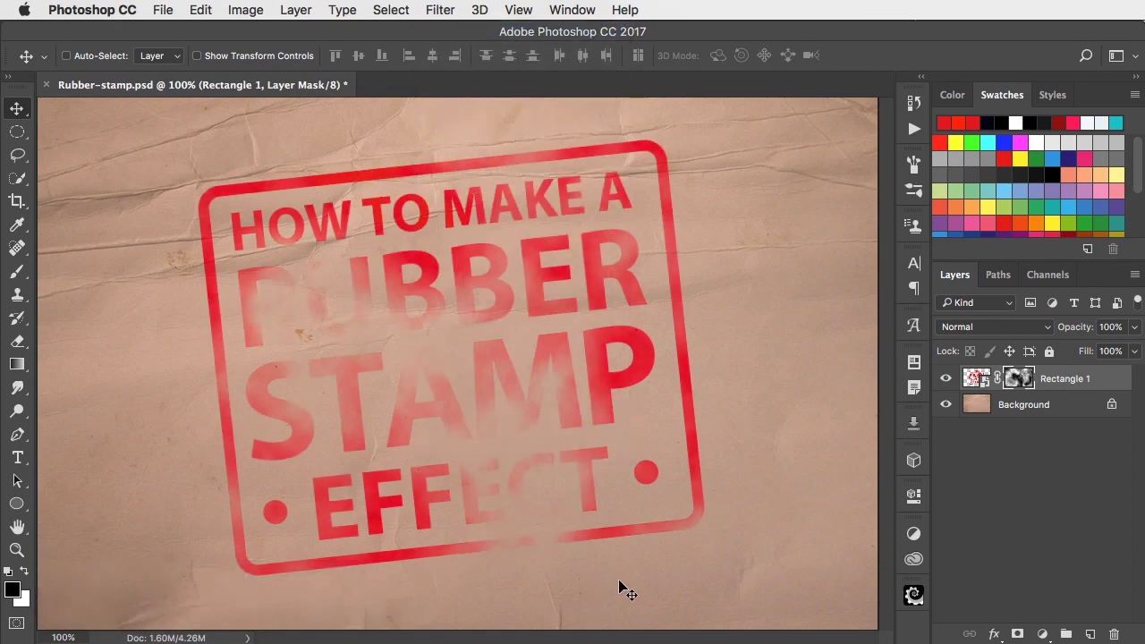
{"action": "left_click", "coordinate": [18, 410]}
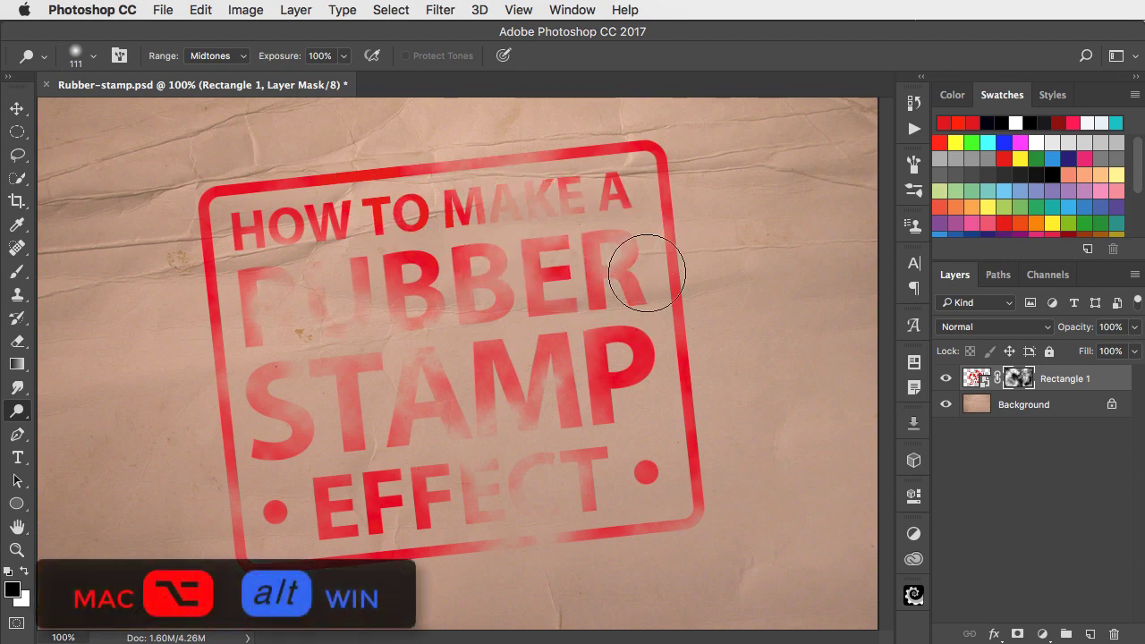
{"action": "mouse_move", "coordinate": [438, 332]}
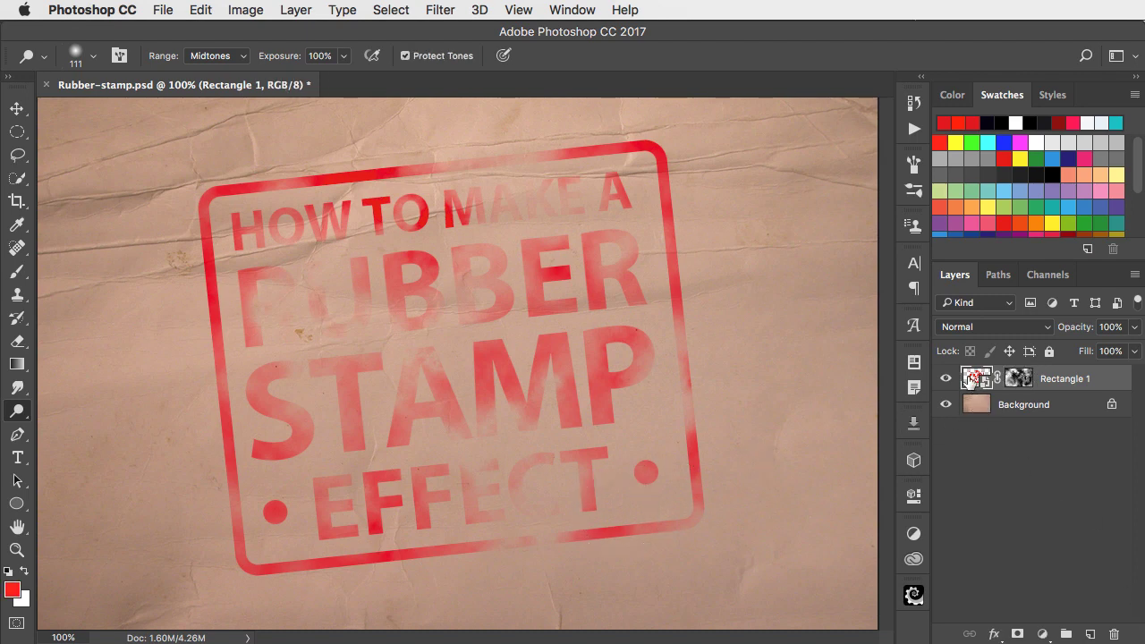
Apply a Motion Blur smart filter to the stamp at angle -42, distance 15 pixels
{"action": "left_click", "coordinate": [440, 10]}
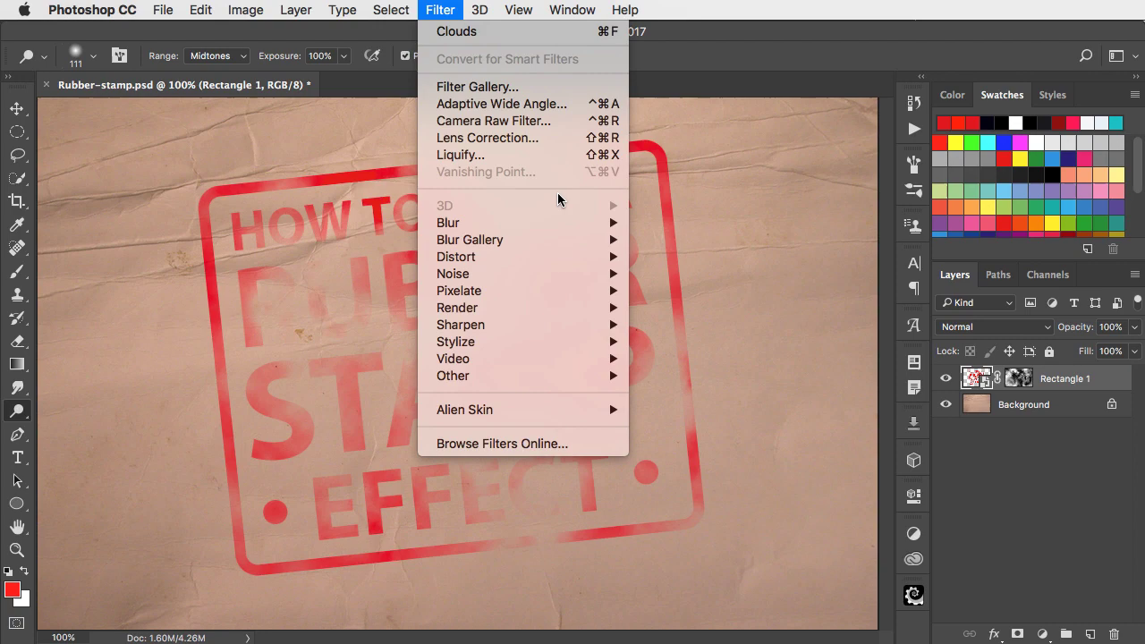
{"action": "mouse_move", "coordinate": [448, 221]}
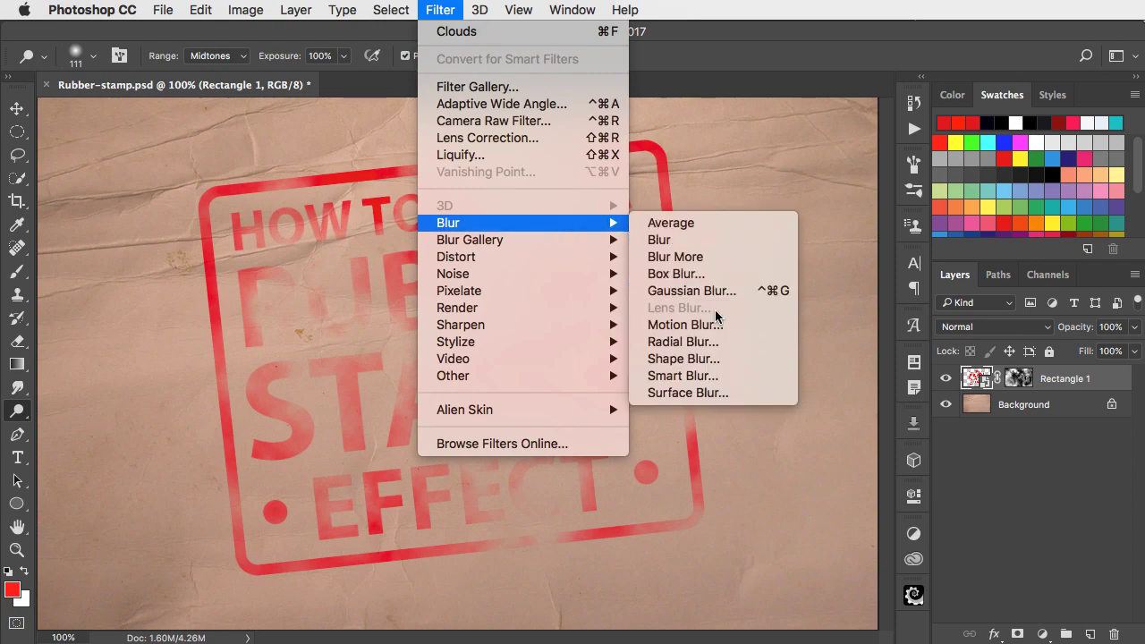
{"action": "left_click", "coordinate": [683, 325]}
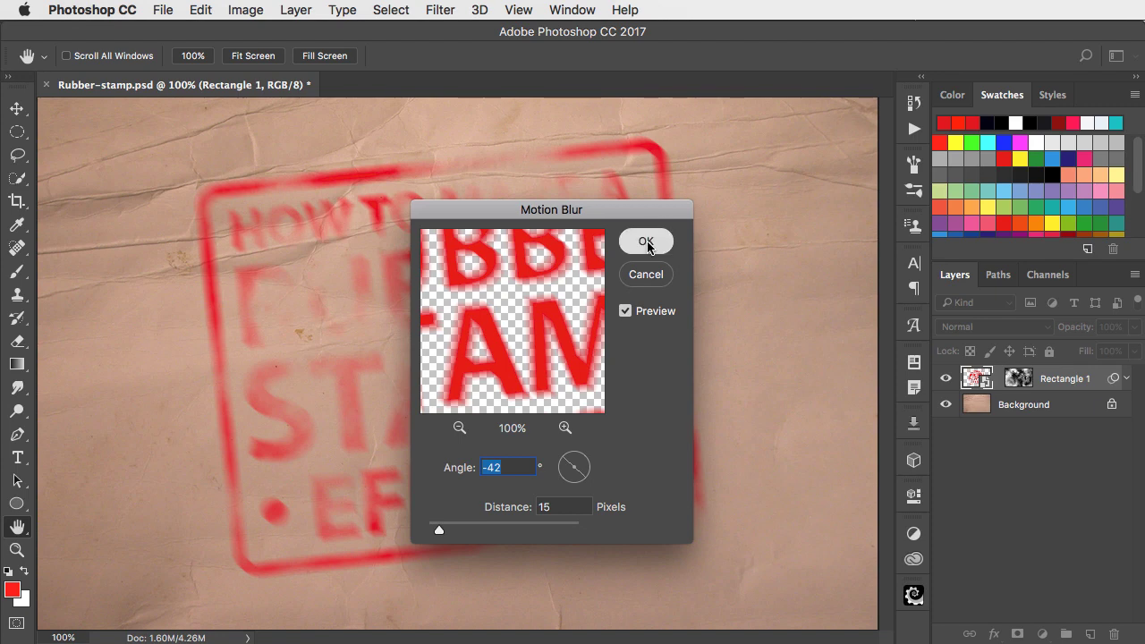
{"action": "left_click", "coordinate": [645, 240]}
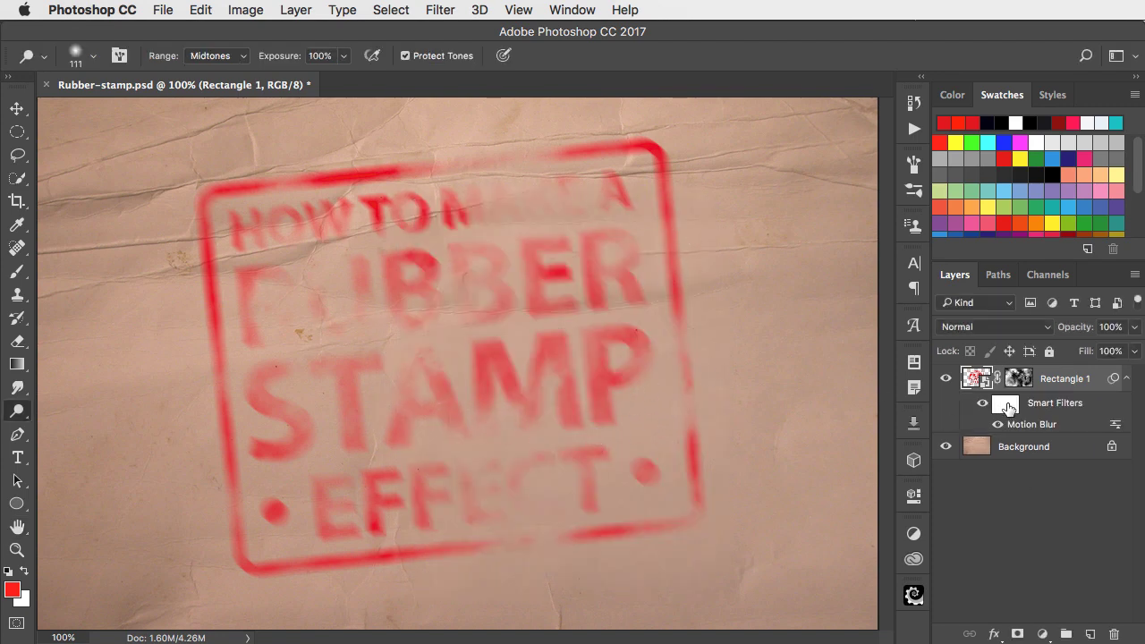
{"action": "left_click", "coordinate": [1006, 404]}
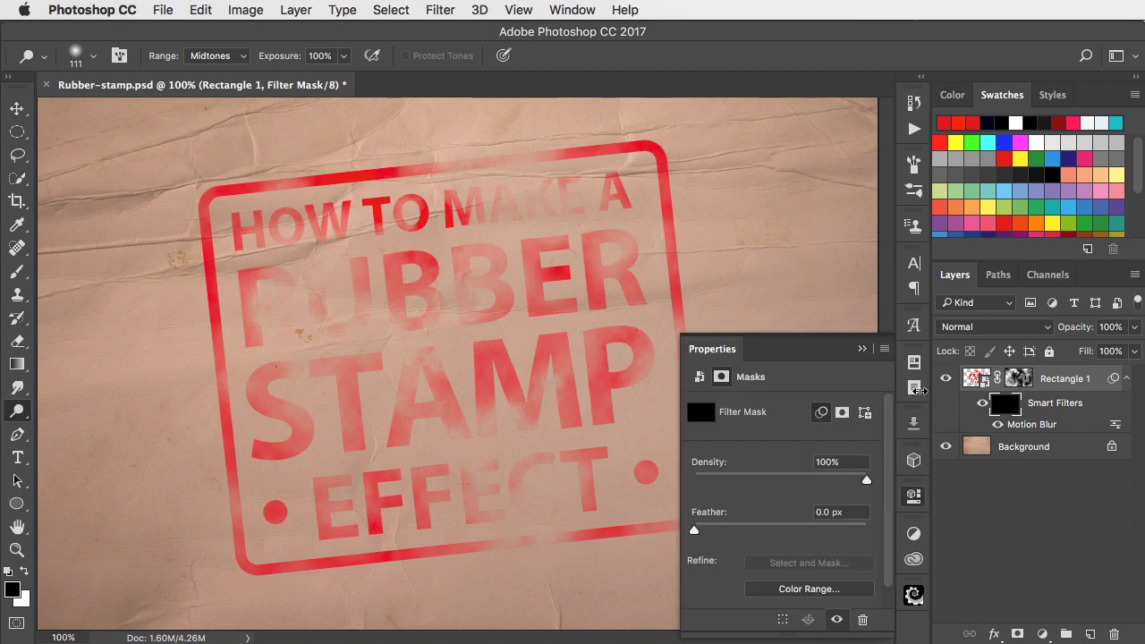
Lower the Motion Blur filter mask's density to about 61% in Properties
{"action": "left_click_drag", "start_coordinate": [866, 479], "coordinate": [840, 479]}
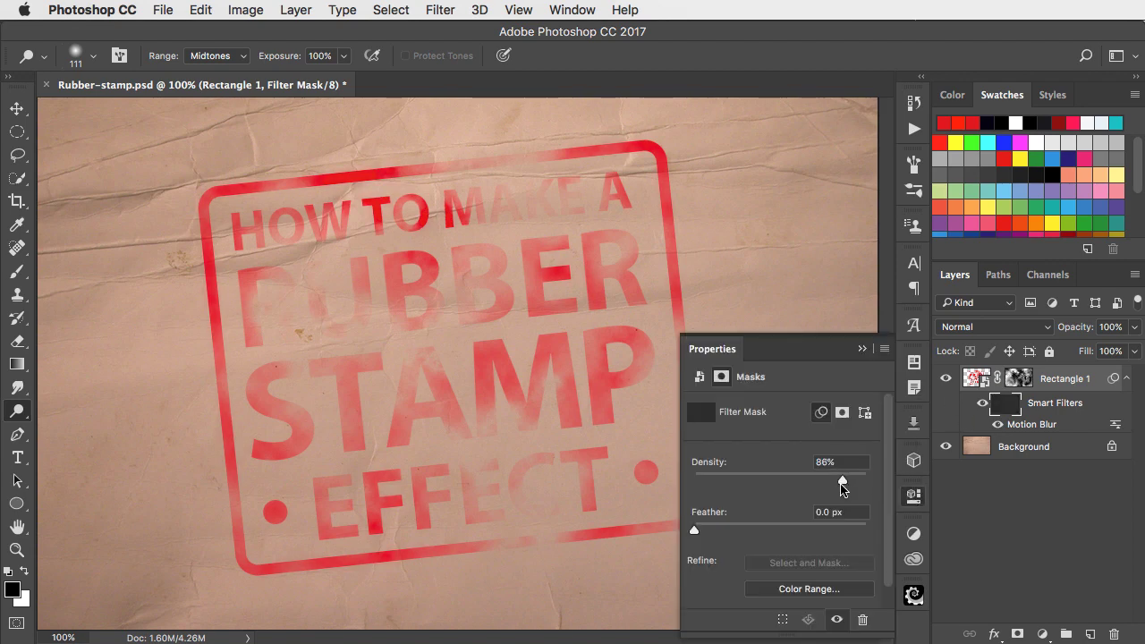
{"action": "left_click_drag", "start_coordinate": [841, 479], "coordinate": [798, 480]}
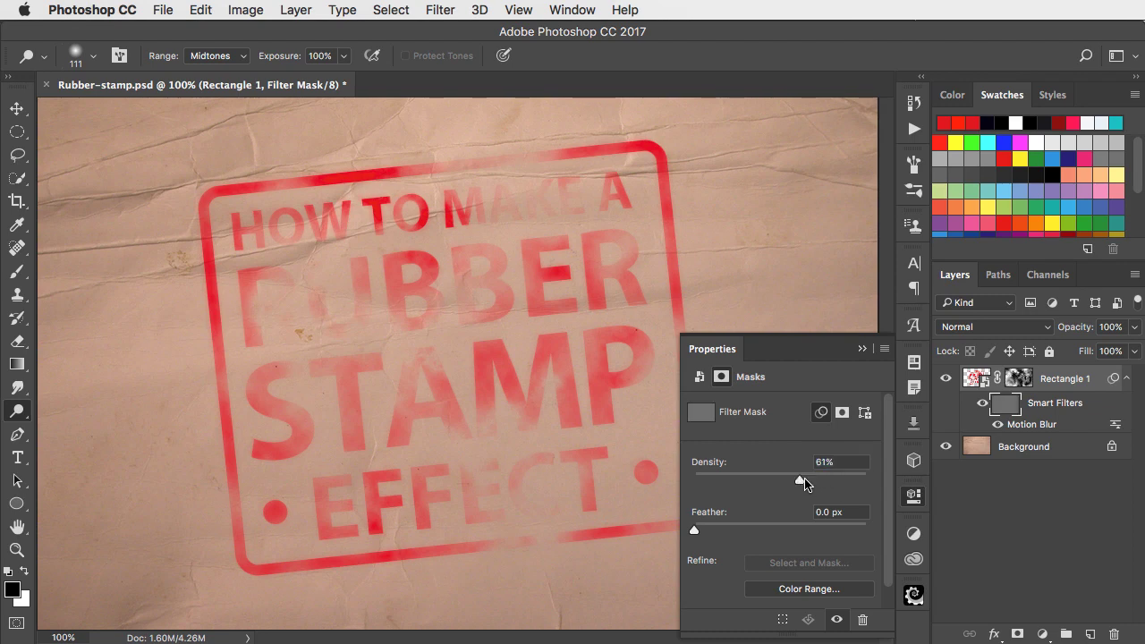
{"action": "left_click_drag", "start_coordinate": [799, 481], "coordinate": [792, 481]}
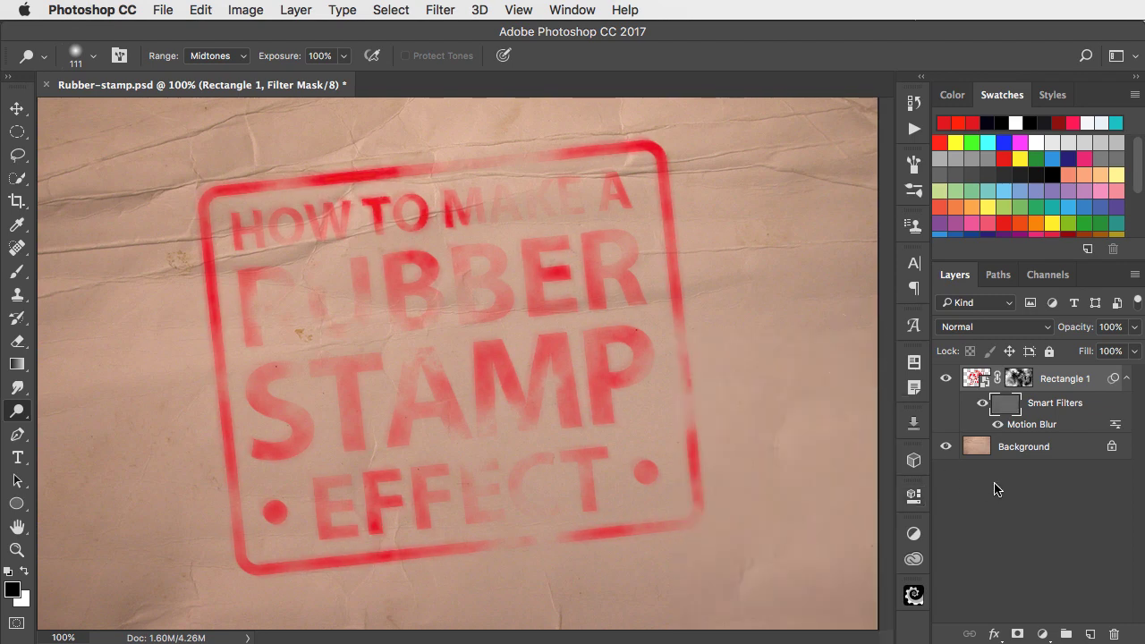
Change the stamp layer's blend mode from Normal to Multiply
{"action": "left_click", "coordinate": [992, 325]}
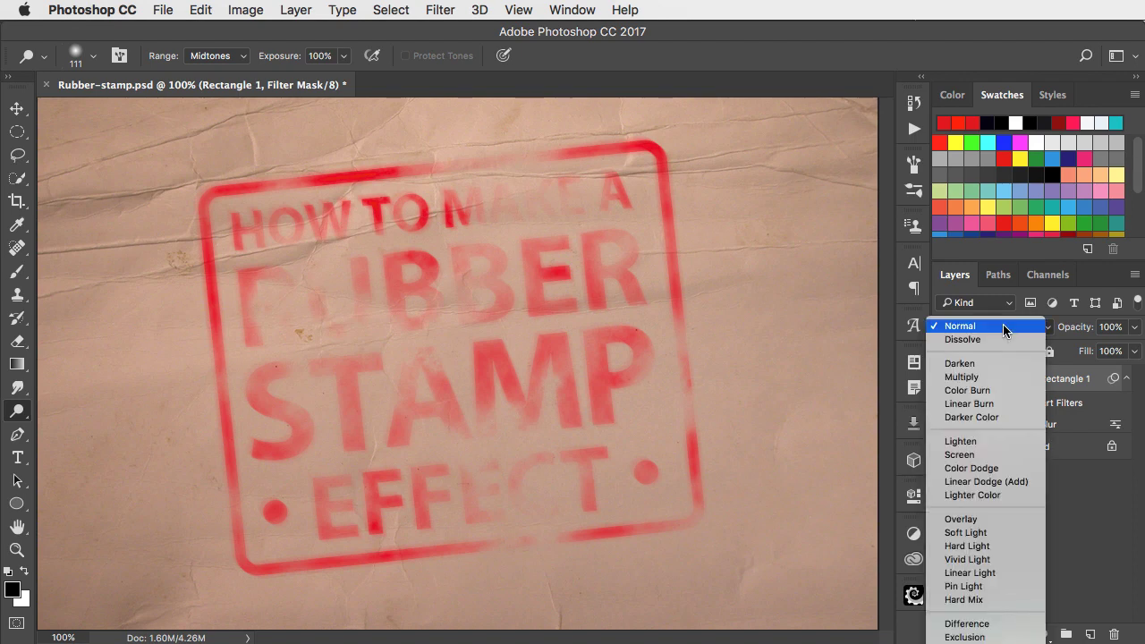
{"action": "left_click", "coordinate": [962, 376]}
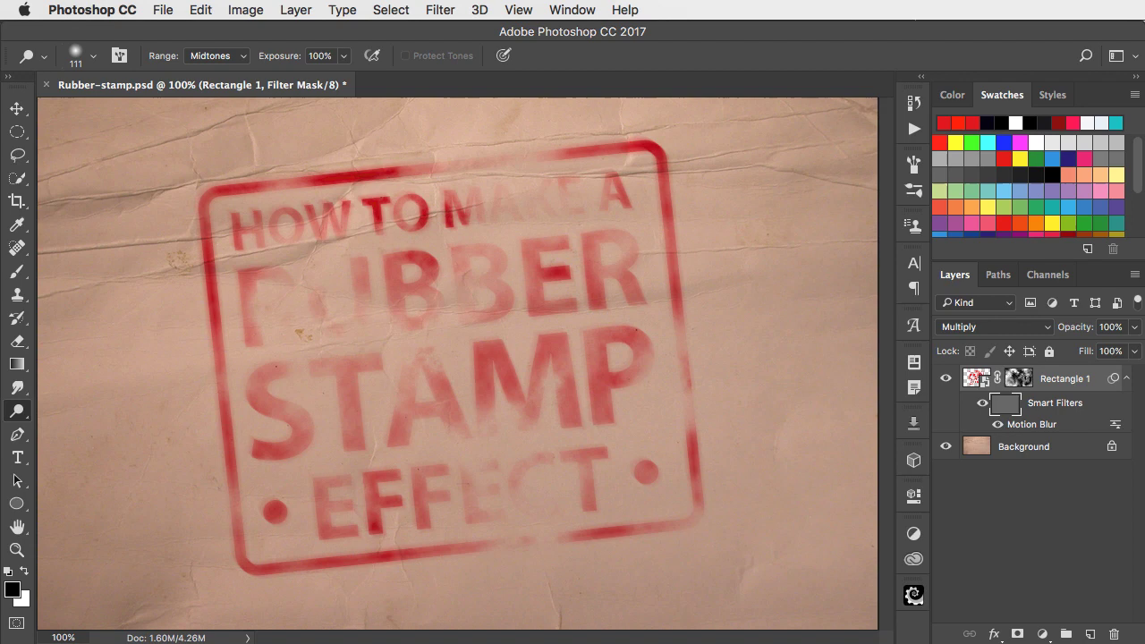
{"action": "mouse_move", "coordinate": [247, 264]}
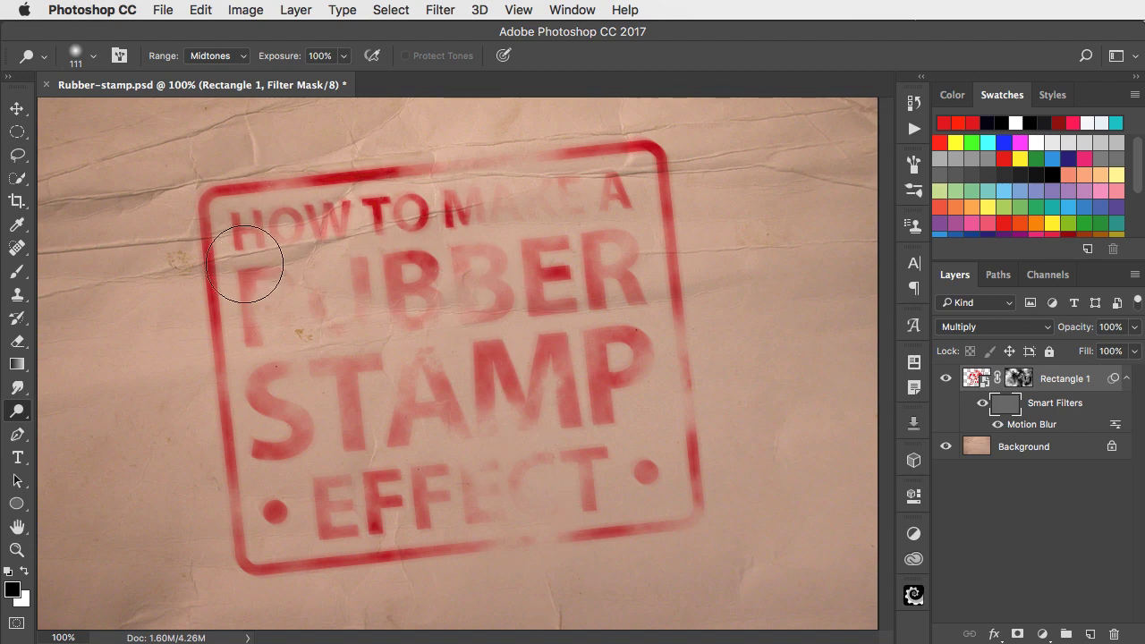
Apply Levels to the stamp's layer mask with the midtone slider settled around 0.80
{"action": "left_click", "coordinate": [1019, 377]}
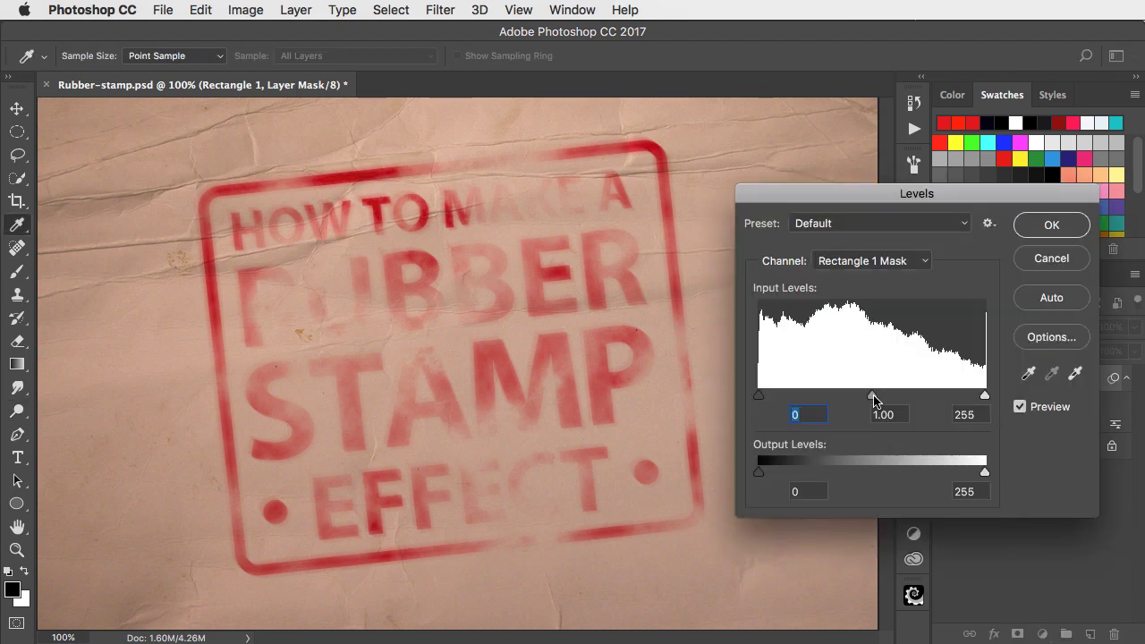
{"action": "left_click_drag", "start_coordinate": [873, 395], "coordinate": [826, 395]}
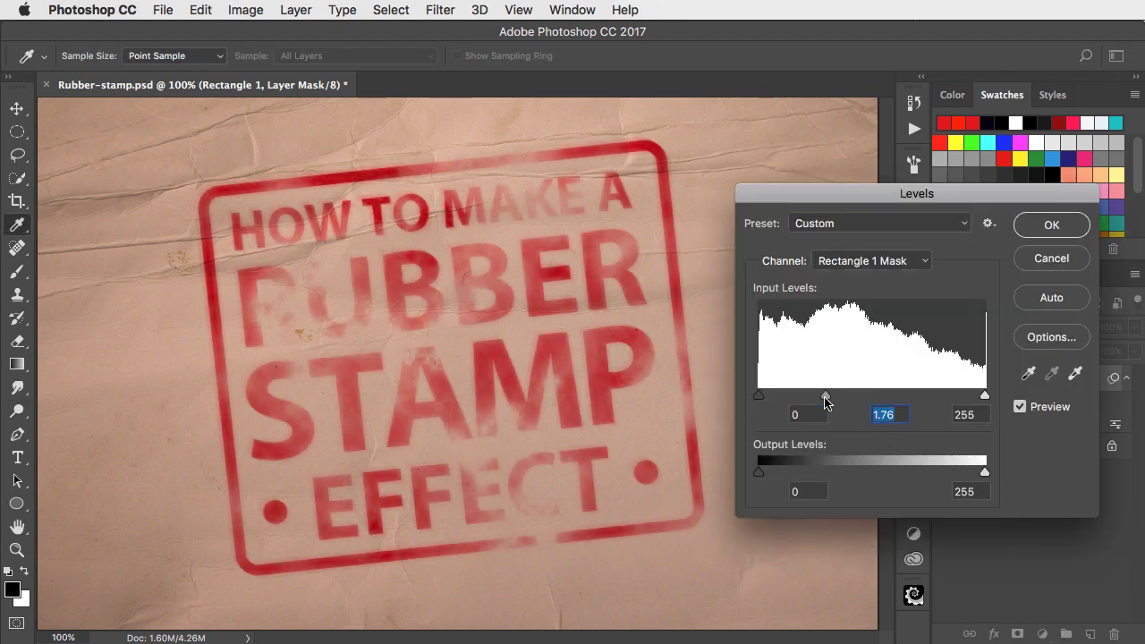
{"action": "left_click_drag", "start_coordinate": [824, 395], "coordinate": [921, 395]}
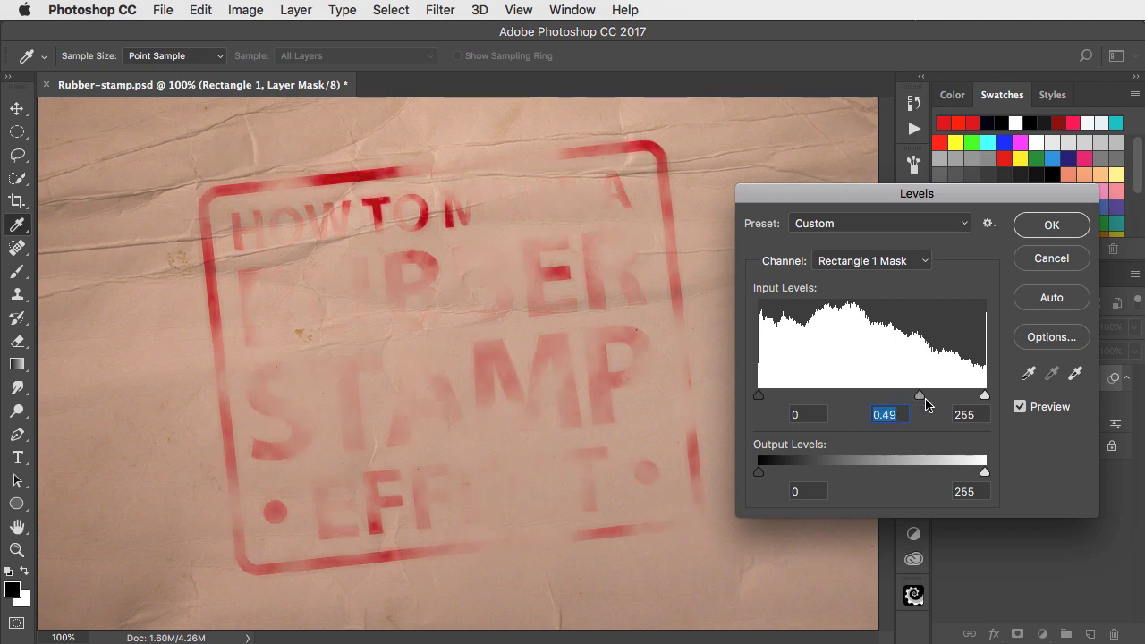
{"action": "left_click_drag", "start_coordinate": [919, 395], "coordinate": [866, 395]}
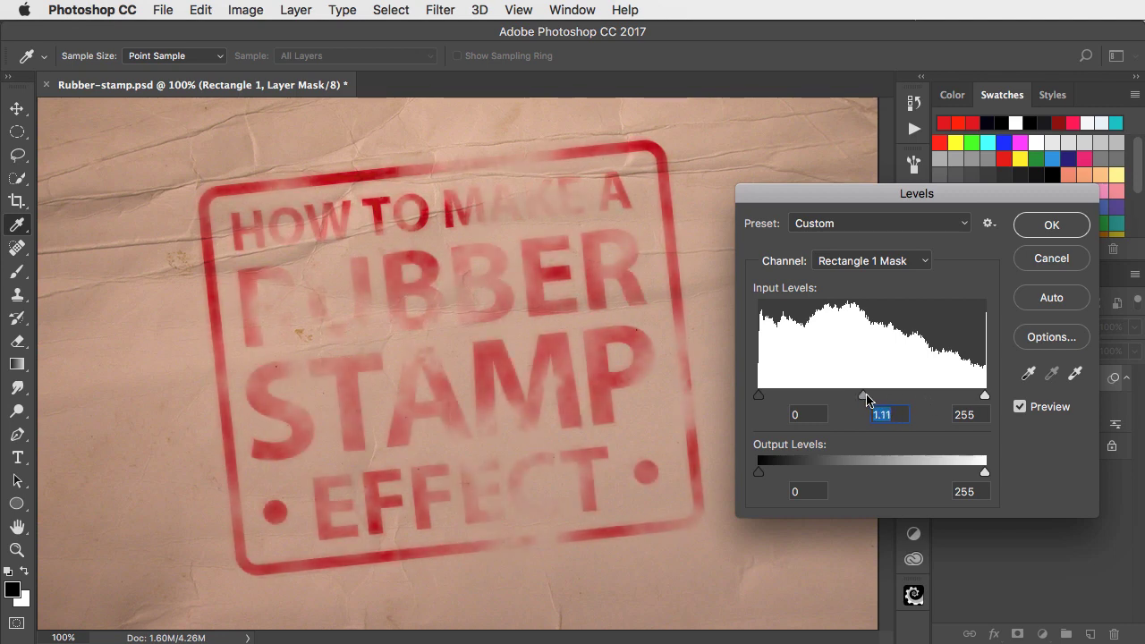
{"action": "left_click_drag", "start_coordinate": [864, 396], "coordinate": [885, 395]}
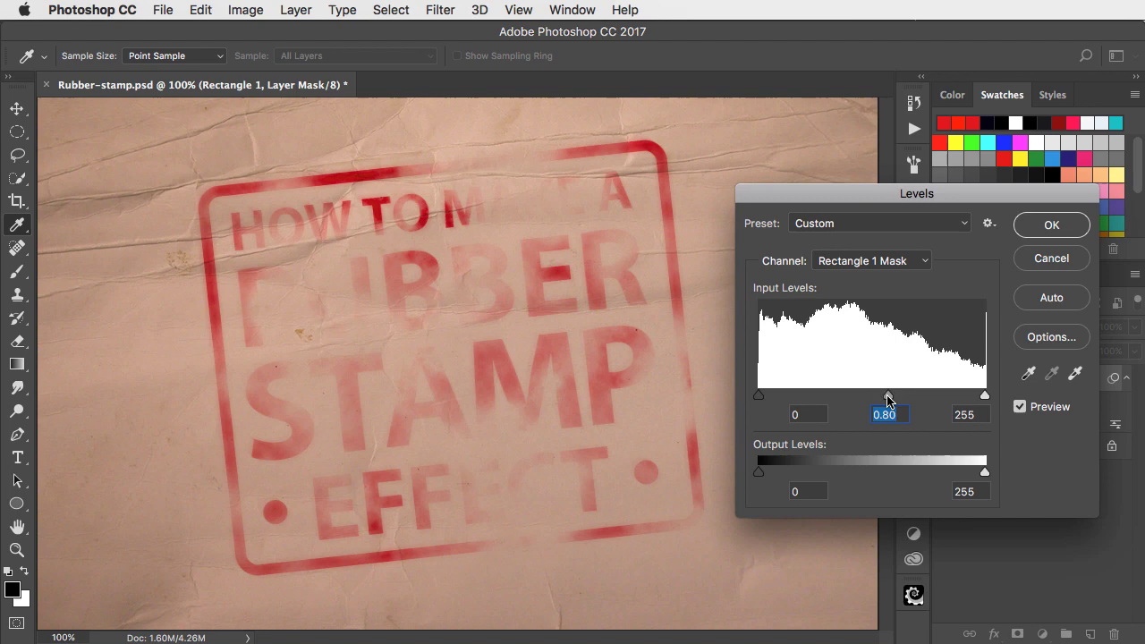
{"action": "left_click", "coordinate": [1051, 225]}
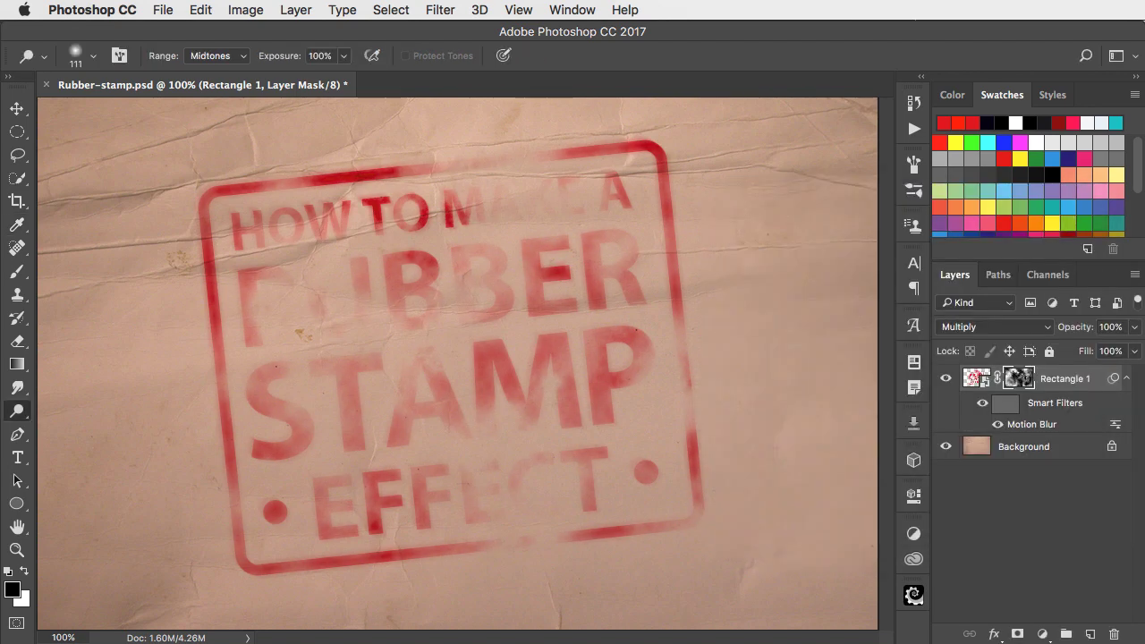